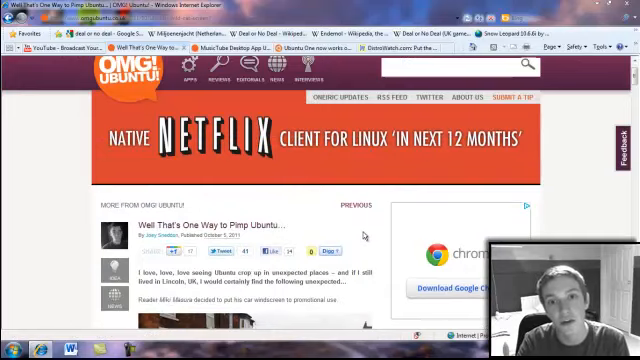
scroll("down", 3)
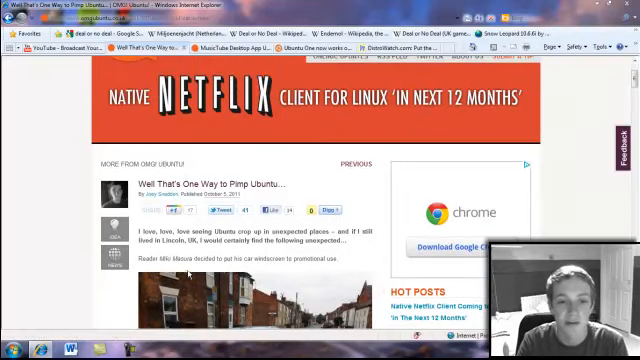
scroll("down", 3)
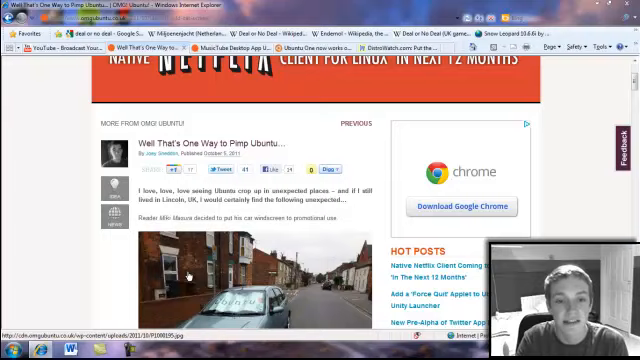
scroll("down", 3)
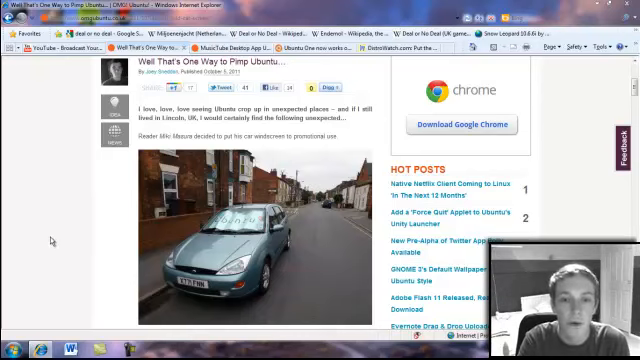
scroll("down", 3)
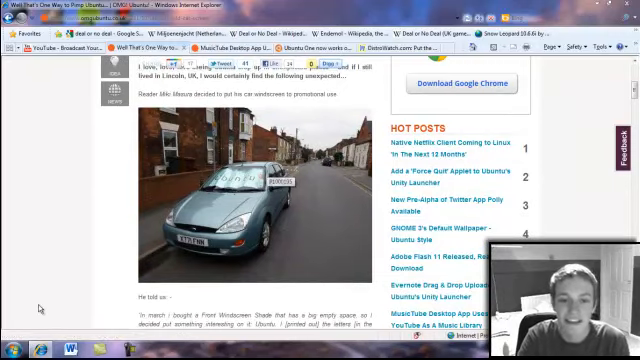
scroll("down", 3)
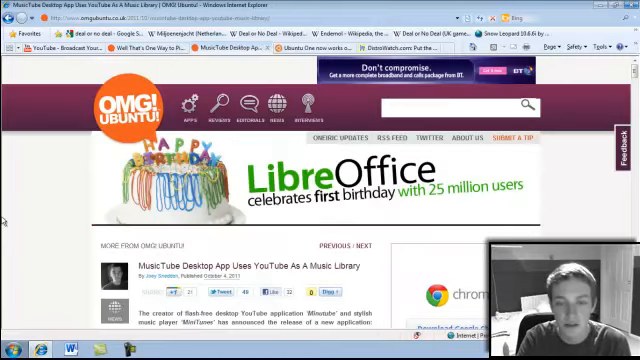
scroll("down", 3)
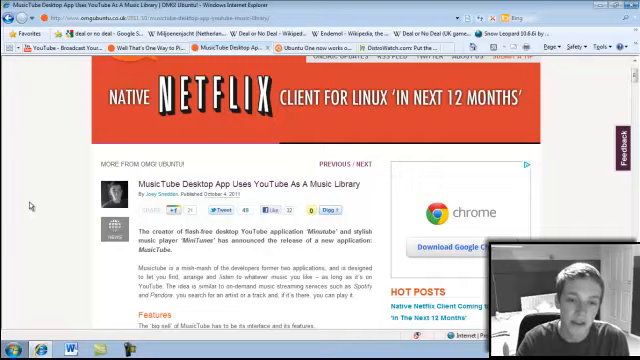
scroll("down", 3)
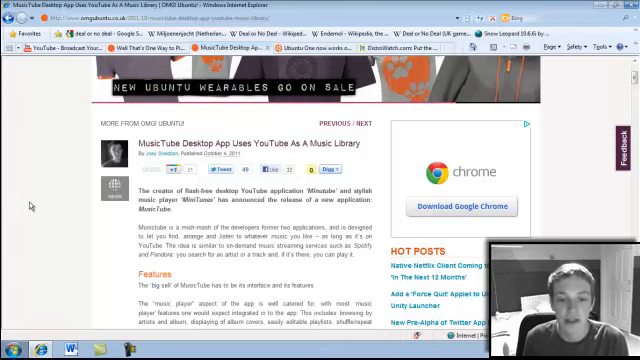
scroll("down", 3)
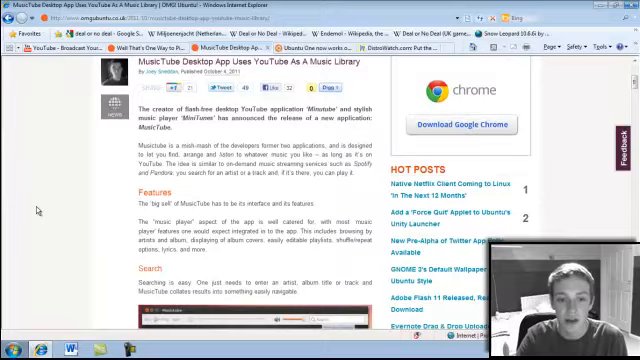
scroll("down", 3)
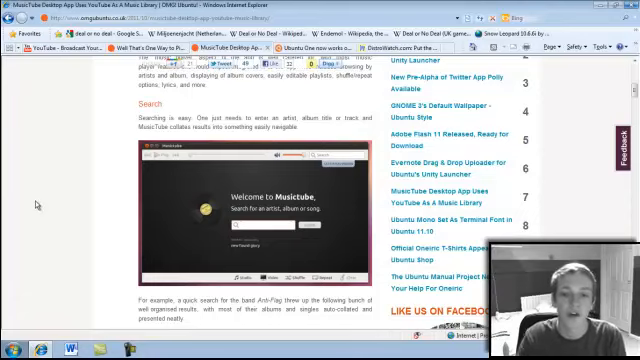
scroll("down", 3)
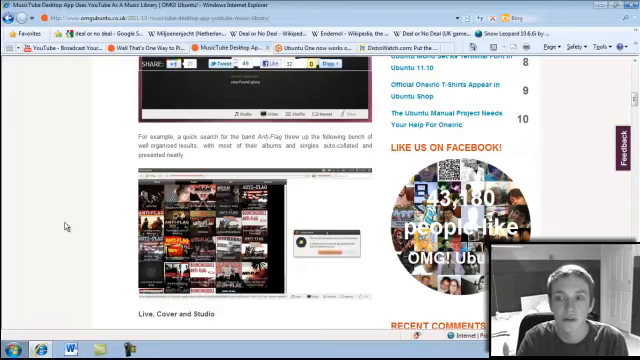
scroll("down", 3)
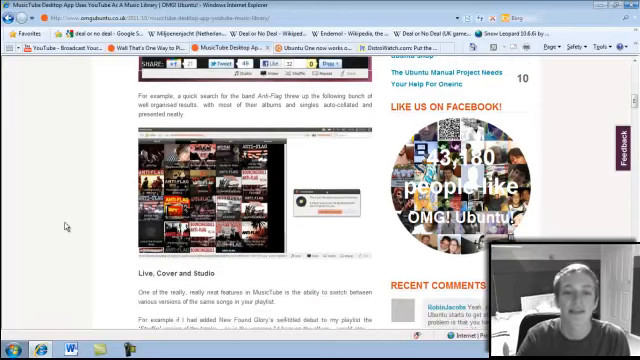
scroll("down", 3)
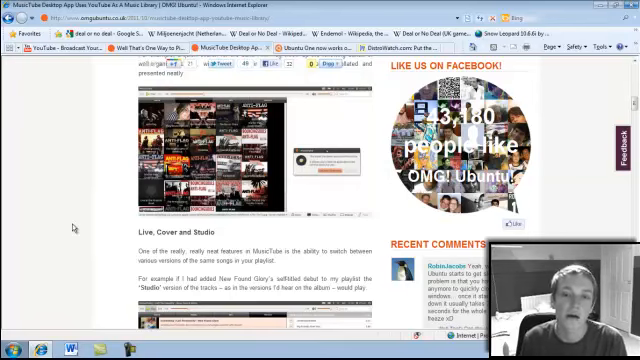
scroll("down", 3)
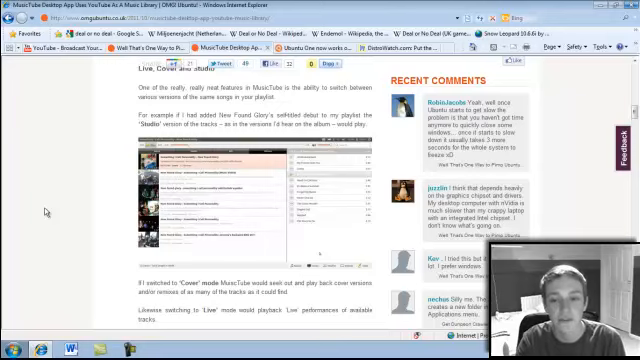
scroll("down", 3)
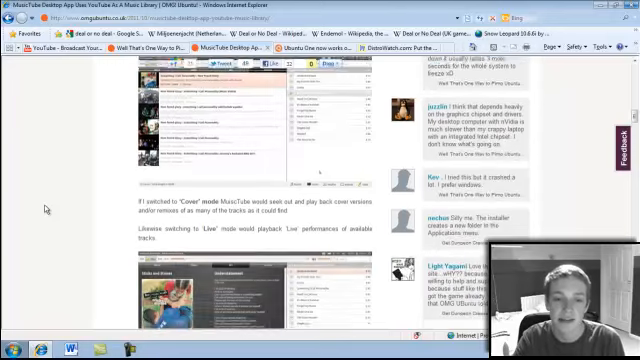
scroll("down", 3)
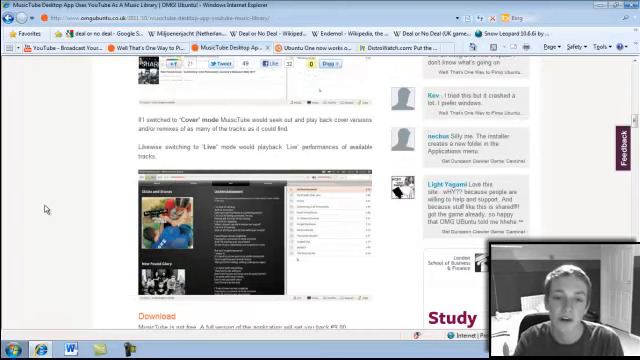
scroll("down", 3)
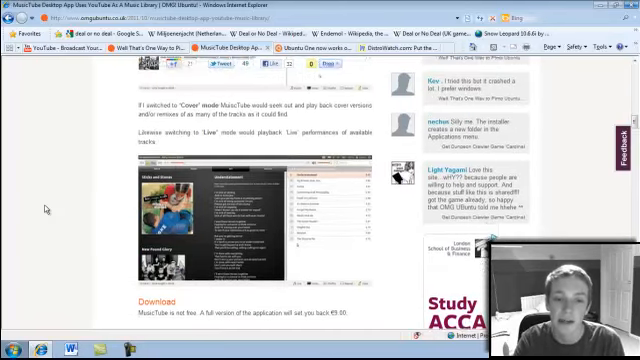
scroll("down", 3)
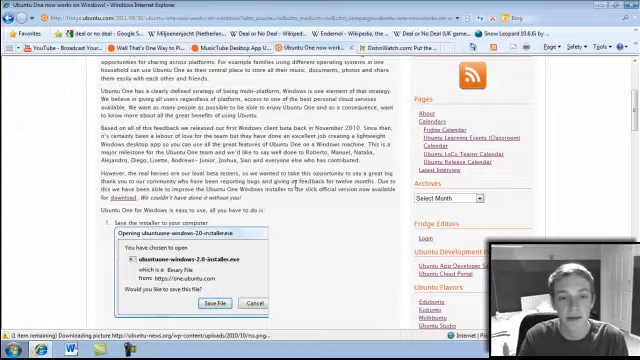
scroll("down", 3)
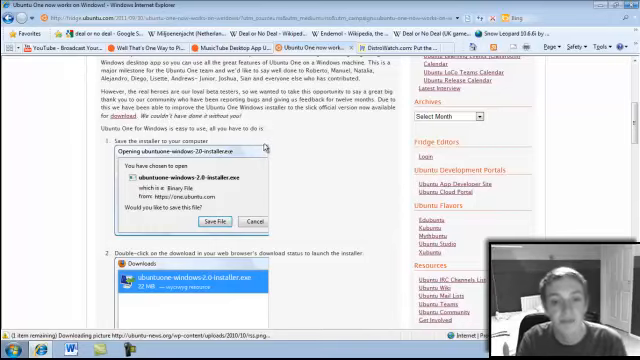
scroll("down", 3)
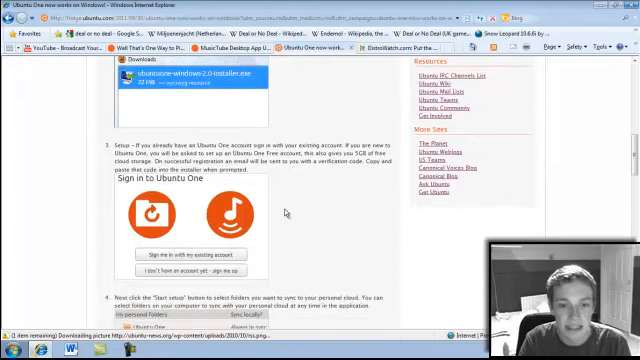
mouse_move(244, 212)
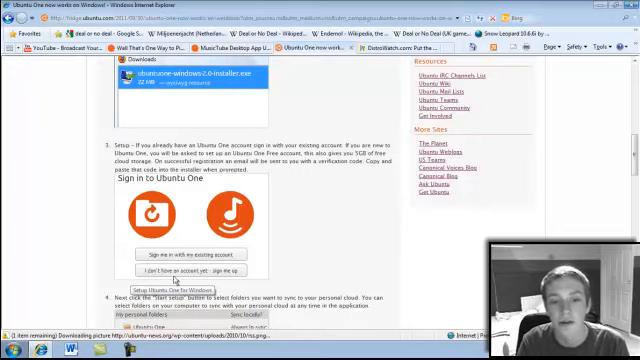
scroll("down", 3)
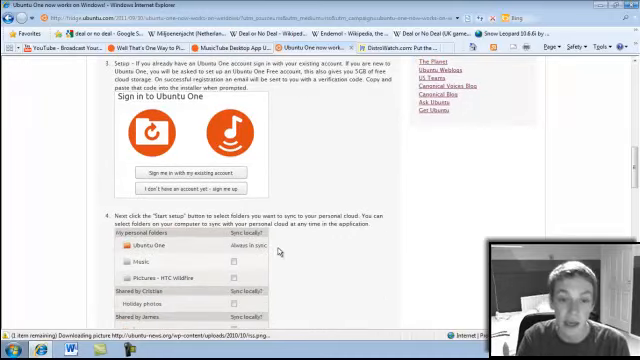
scroll("down", 3)
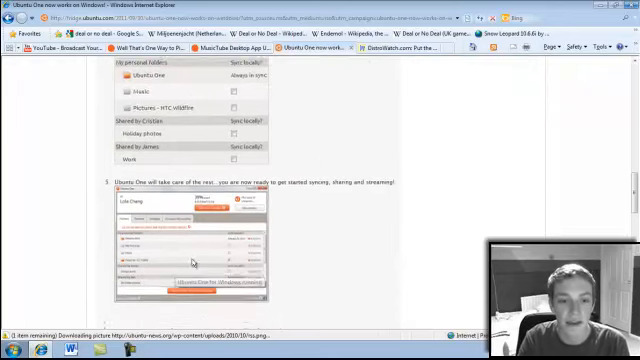
scroll("down", 3)
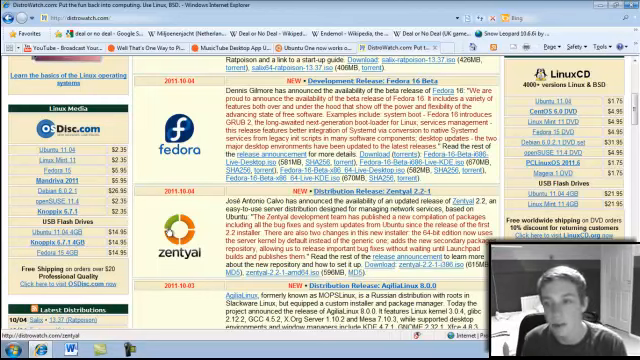
scroll("down", 3)
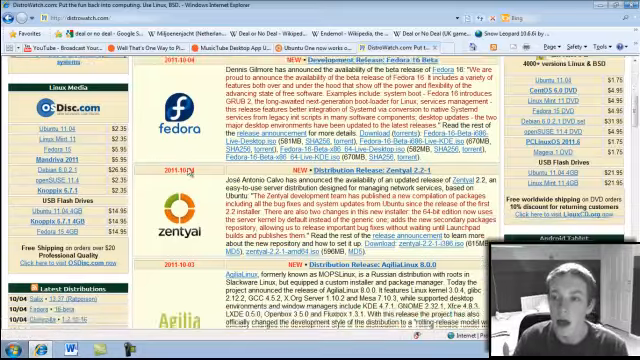
scroll("down", 3)
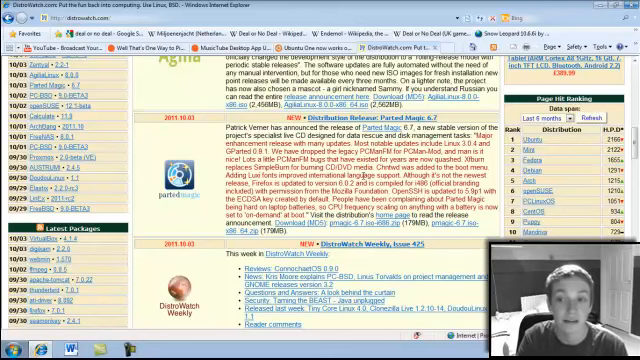
scroll("down", 3)
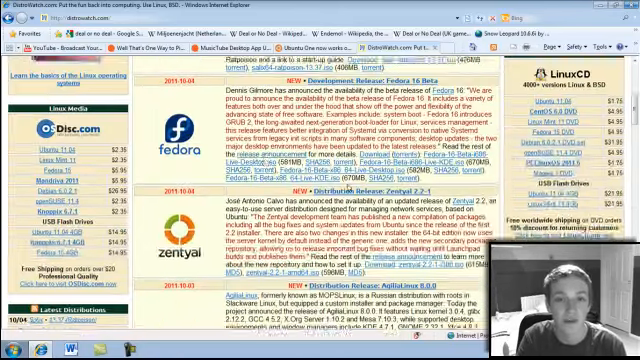